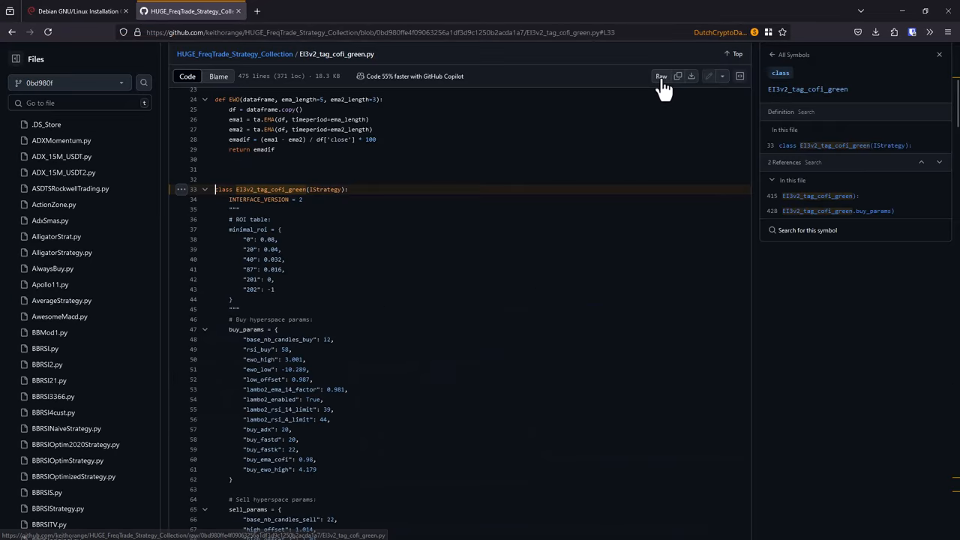
Step: Open the raw plain-text view of EI3v2_tag_cofi_green.py from its file header
left_click(661, 76)
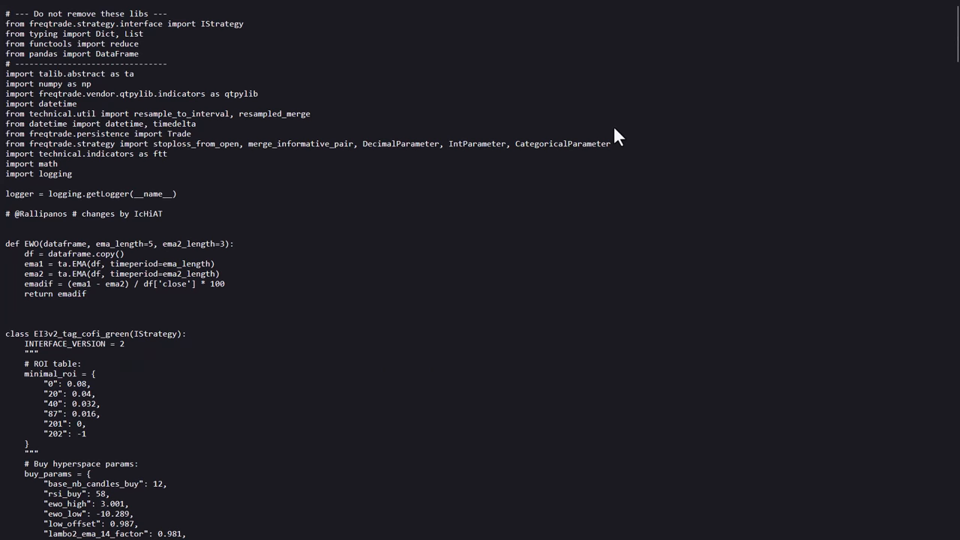
Step: Scroll past imports and hyperopt params to the protections block, ROI 0.99 and stoploss -0.99
scroll("down", 3)
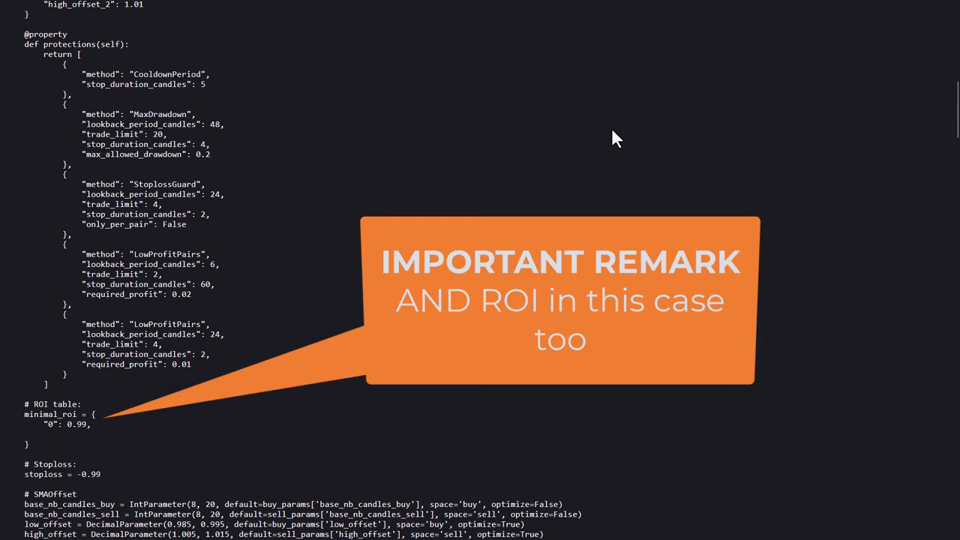
Step: Scroll to the trailing stop settings, sell signal options, 5m timeframe and custom_sell
scroll("down", 3)
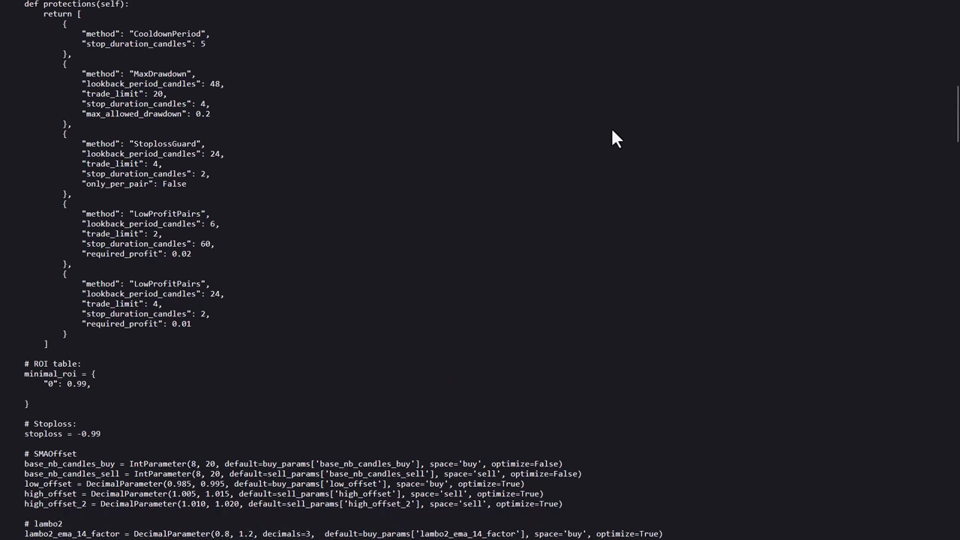
scroll("down", 3)
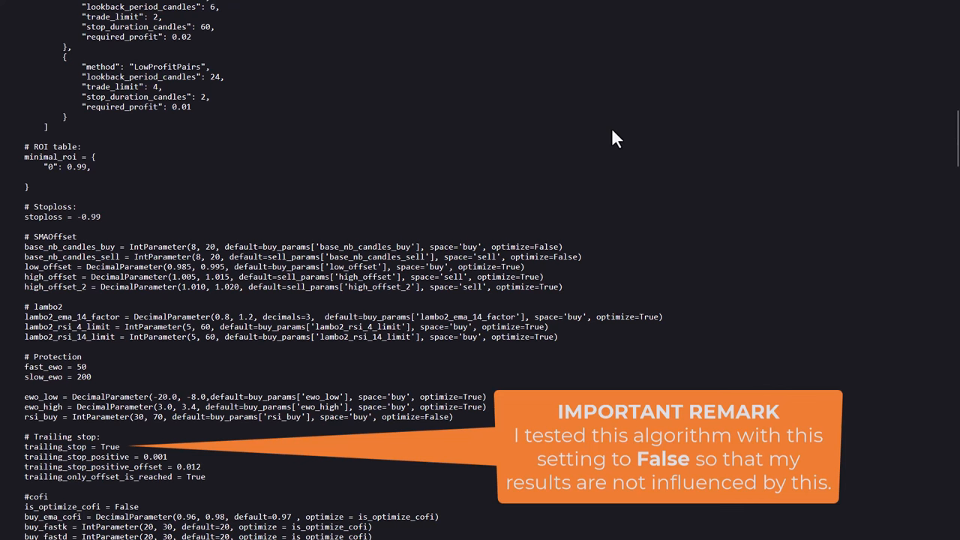
scroll("down", 3)
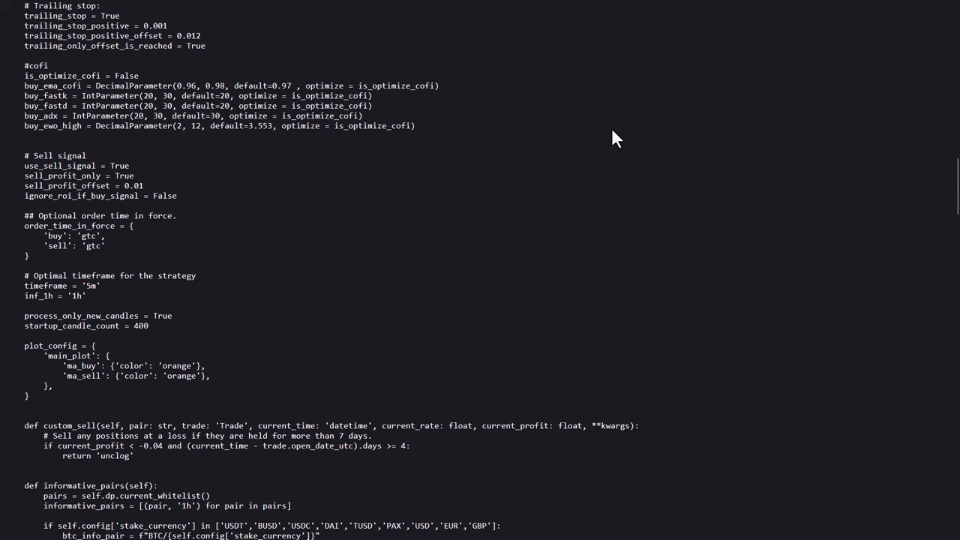
Step: Scroll past pump_dump_protection and BTC helpers to populate_indicators with EMA, RSI, EWO
scroll("down", 3)
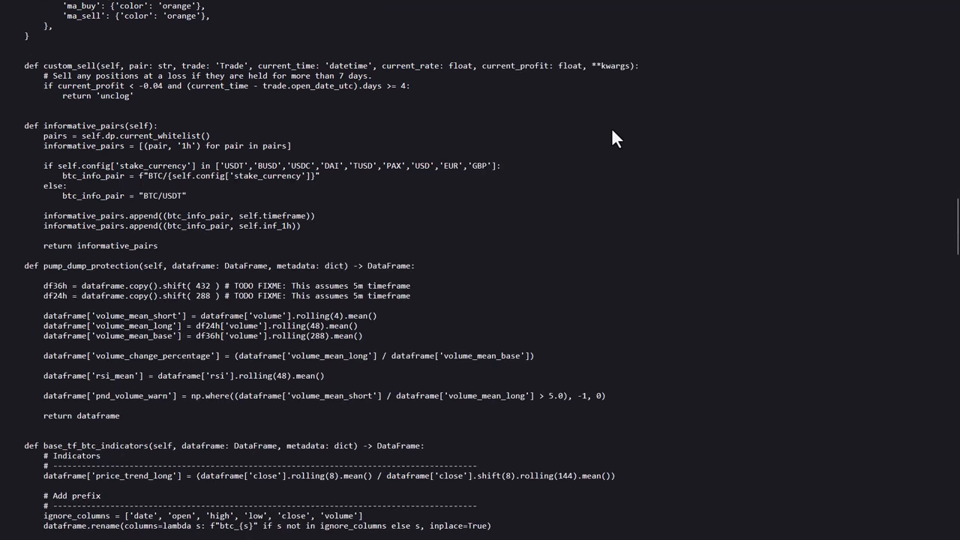
scroll("down", 3)
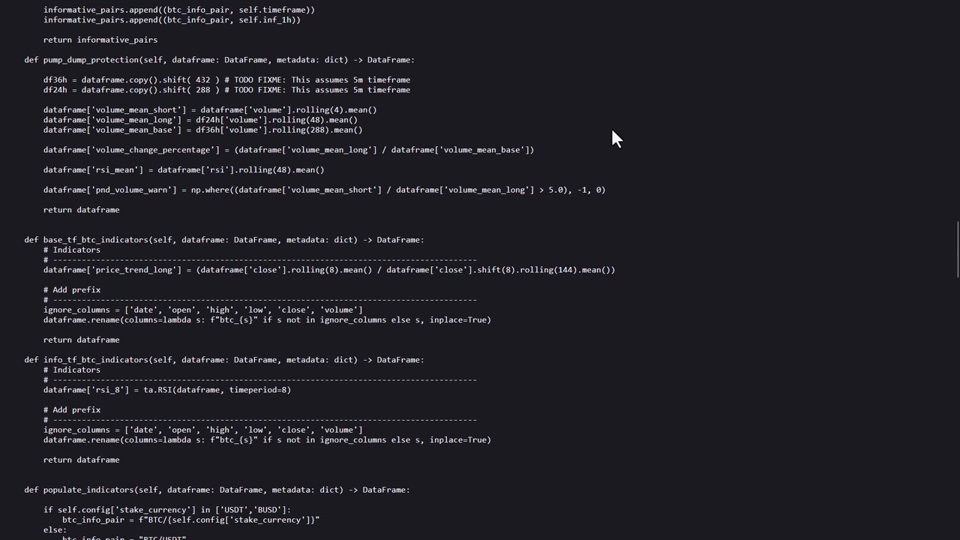
scroll("down", 3)
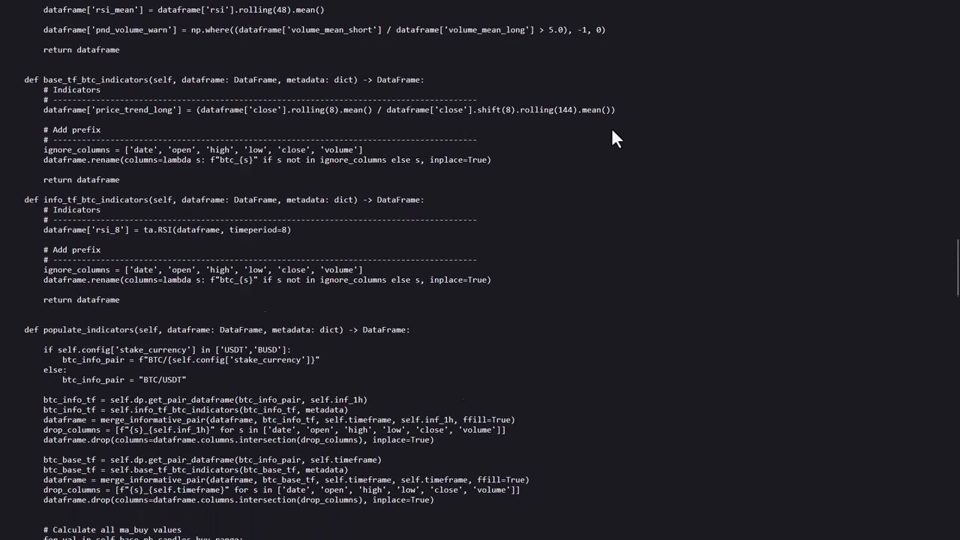
scroll("down", 3)
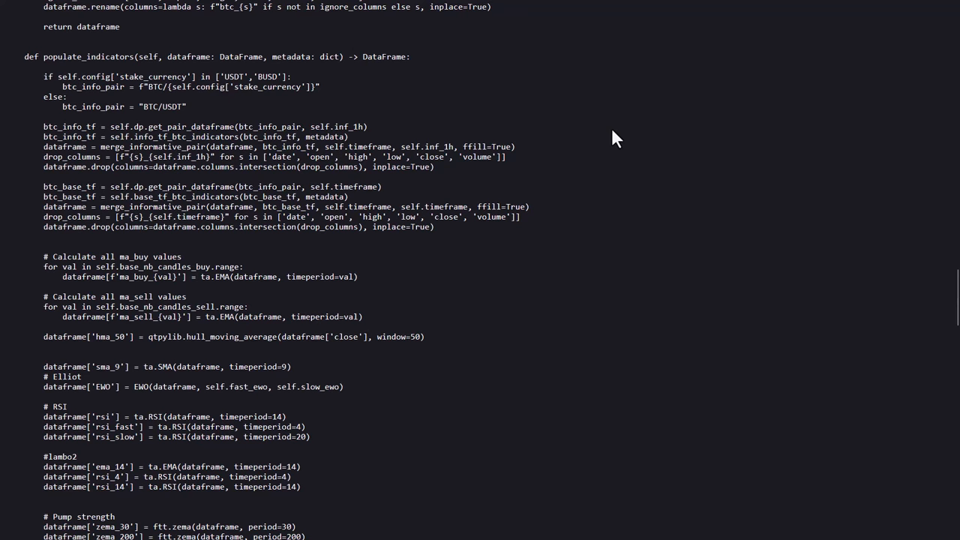
Step: Review populate_buy_trend's lambo2, EWO and cofi conditions, populate_sell_trend and confirm_trade_exit
scroll("down", 3)
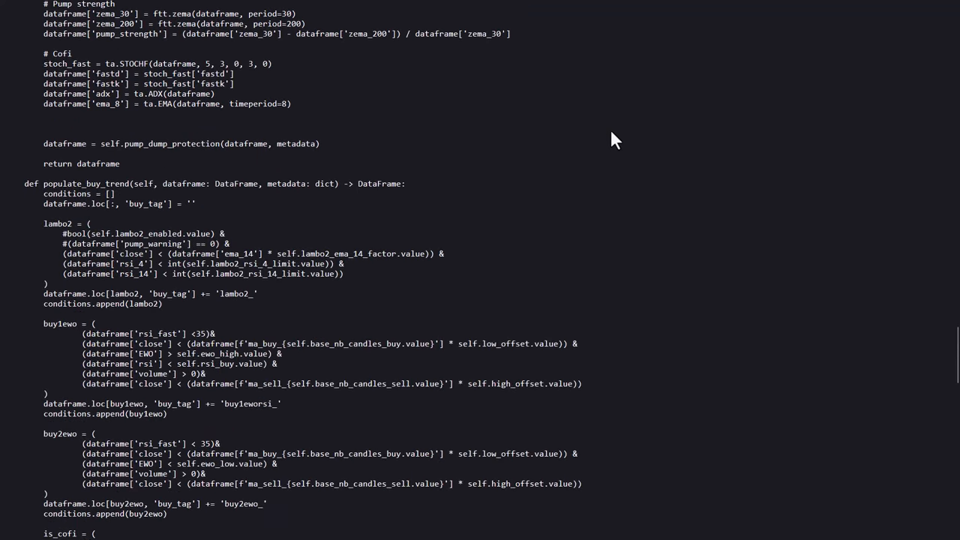
scroll("down", 3)
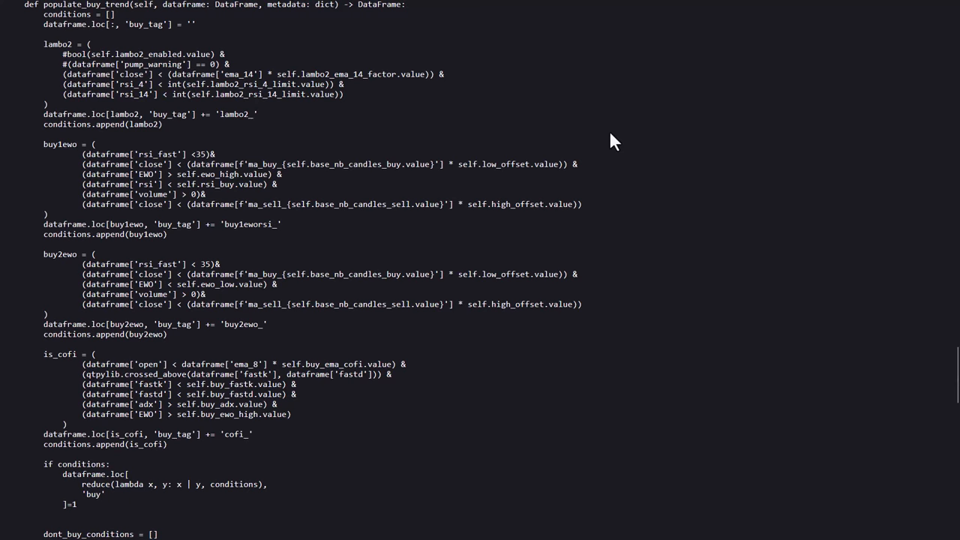
scroll("down", 3)
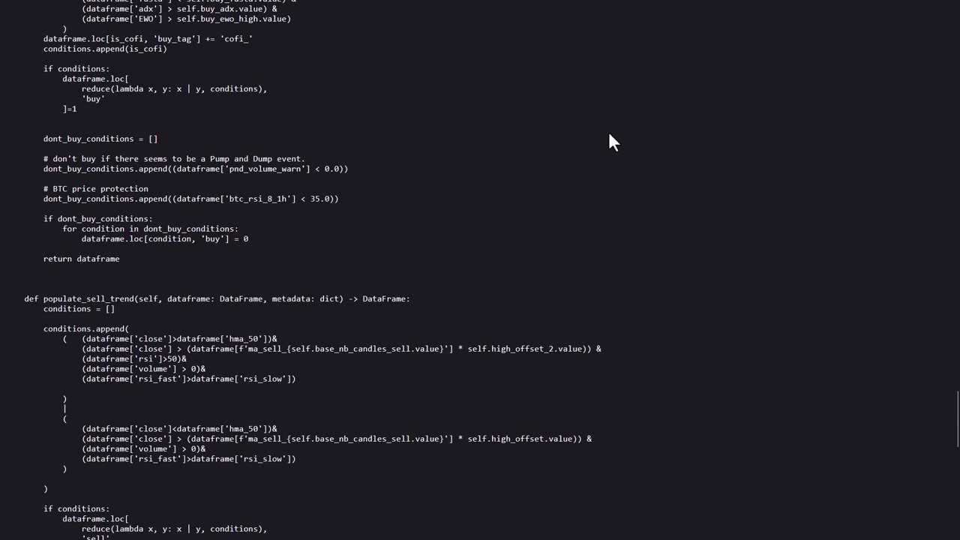
scroll("down", 3)
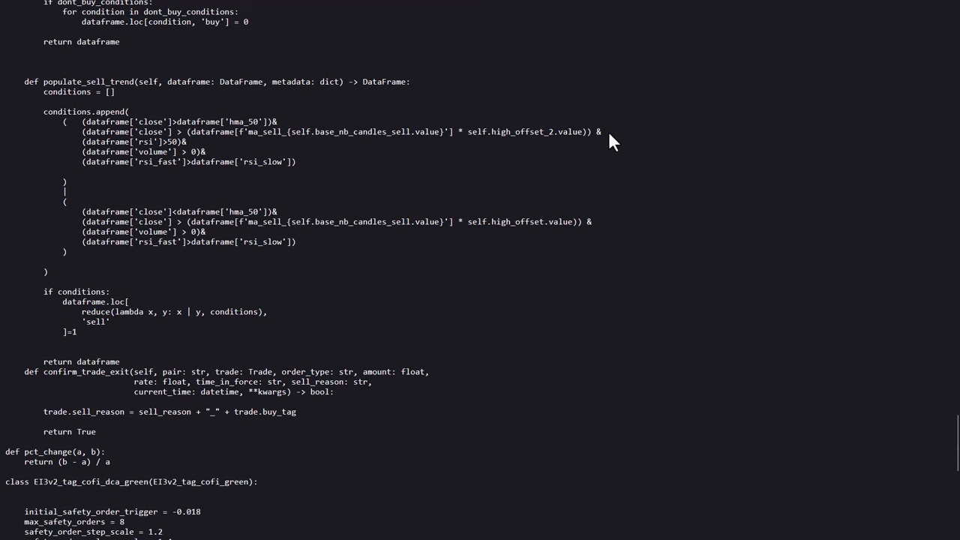
left_click_drag(7, 82, 584, 431)
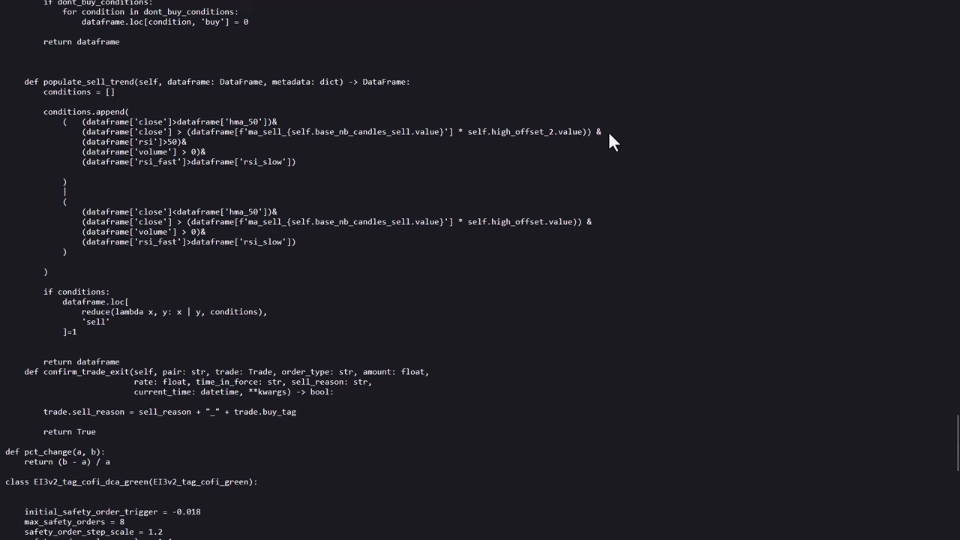
Step: Return to populate_indicators showing BTC pair merging, ma_buy/ma_sell EMAs and RSI
scroll("down", 3)
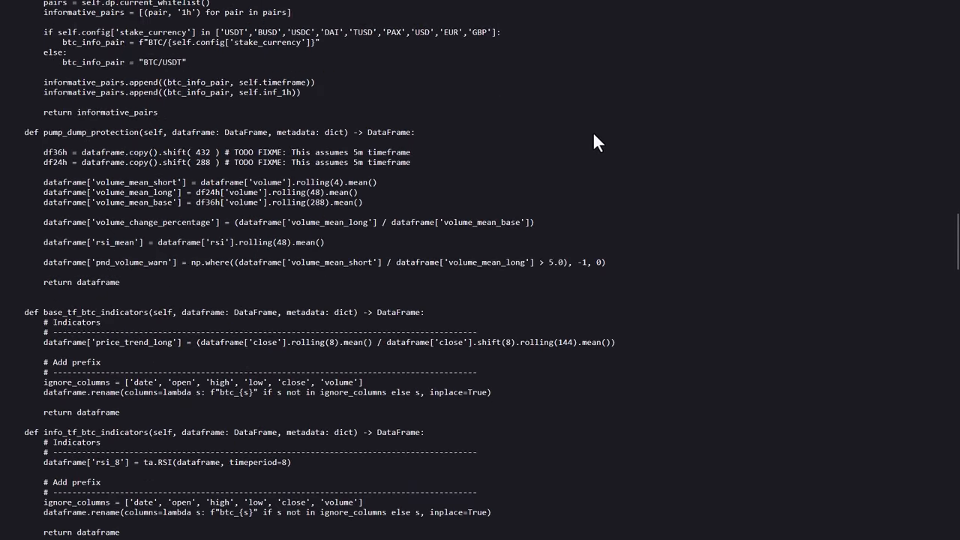
scroll("up", 3)
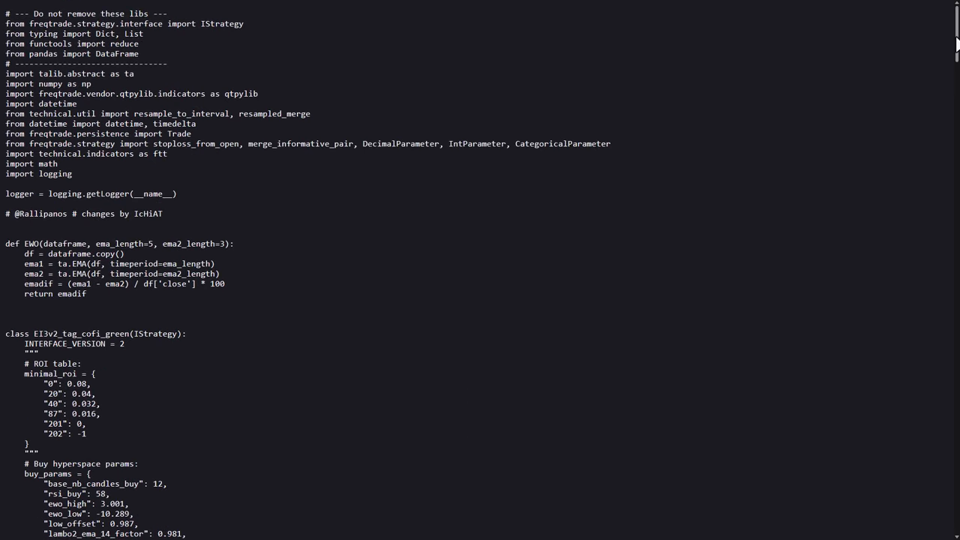
scroll("down", 3)
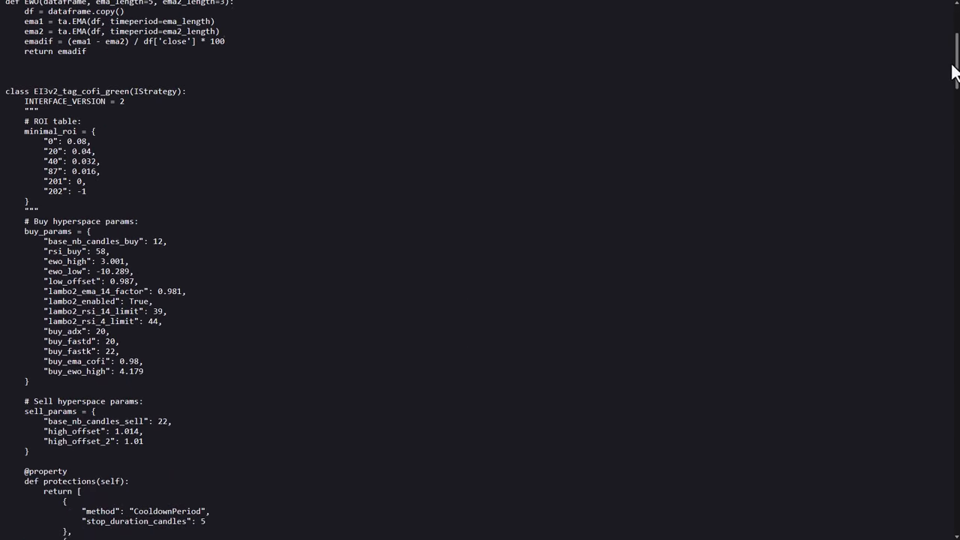
scroll("down", 3)
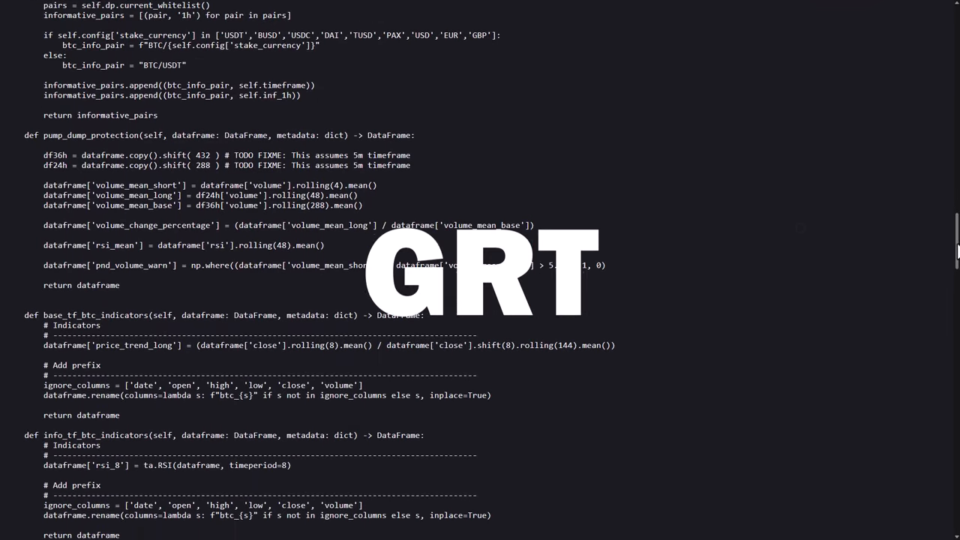
scroll("down", 3)
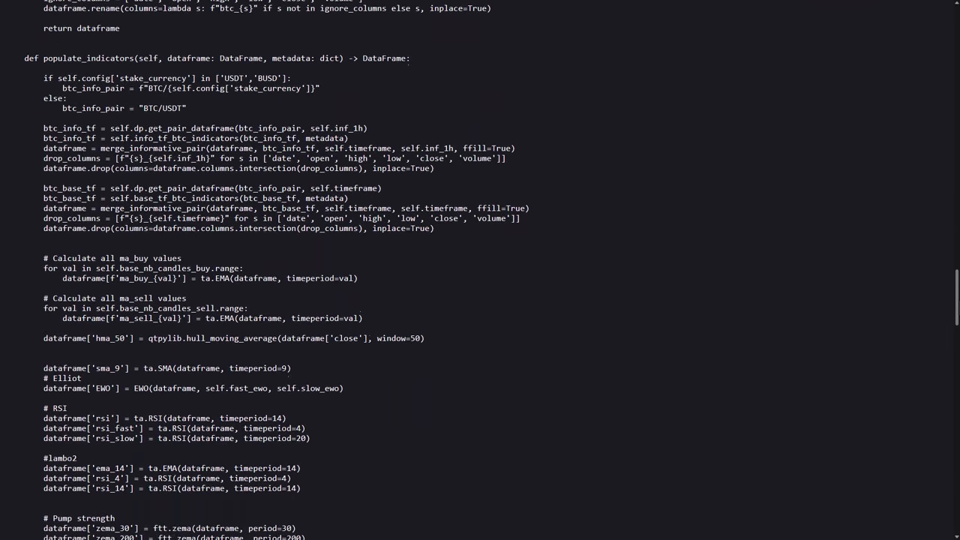